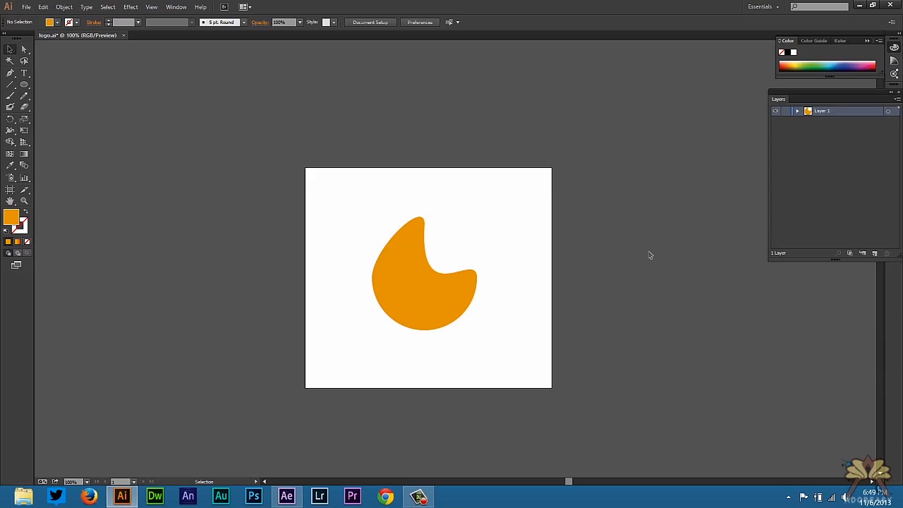
pyautogui.moveTo(573, 473)
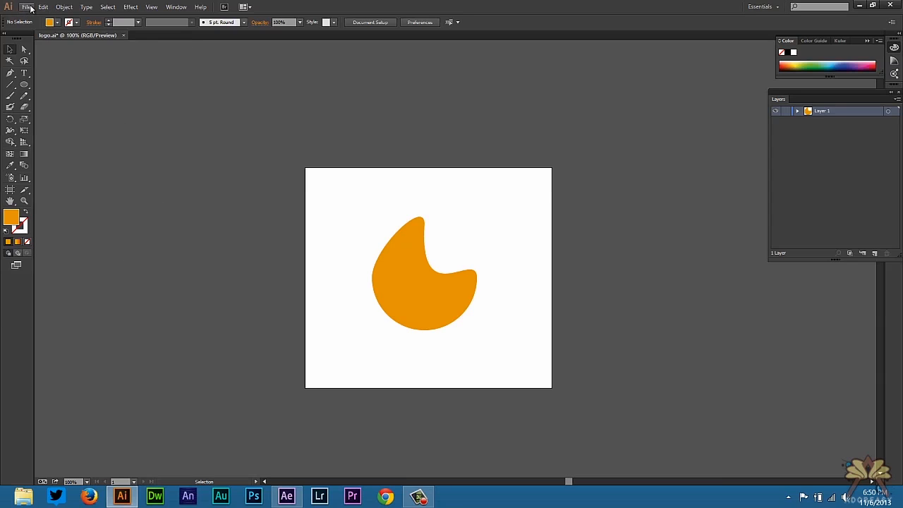
# Save the orange logo as logo.ai (Adobe Illustrator format) in the tutorial folder.
pyautogui.click(26, 5)
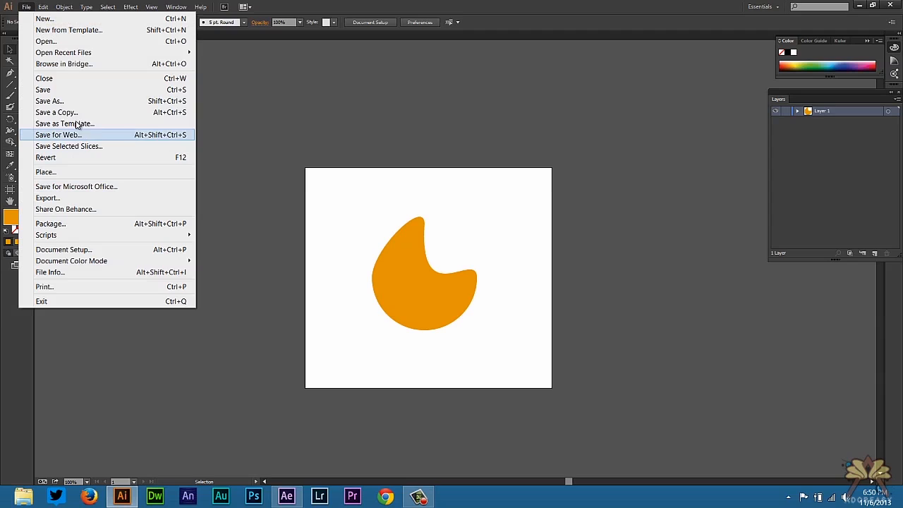
pyautogui.click(50, 102)
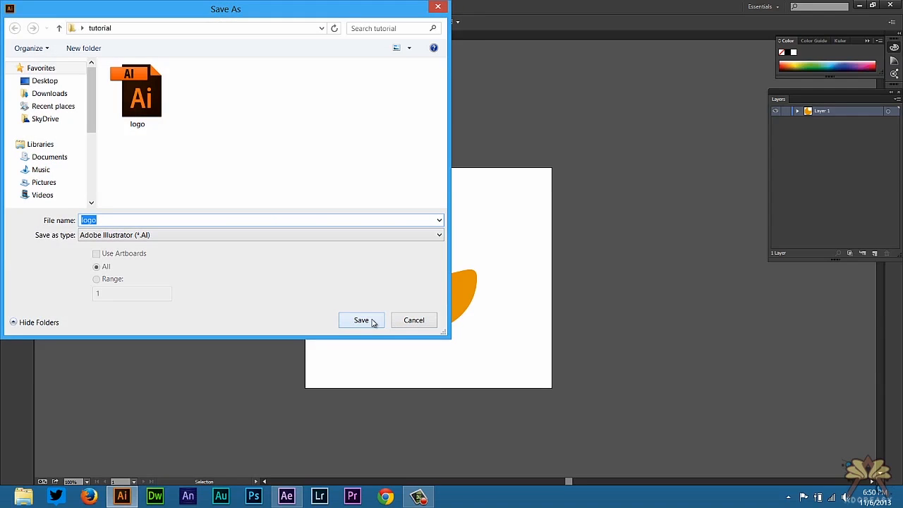
pyautogui.click(361, 319)
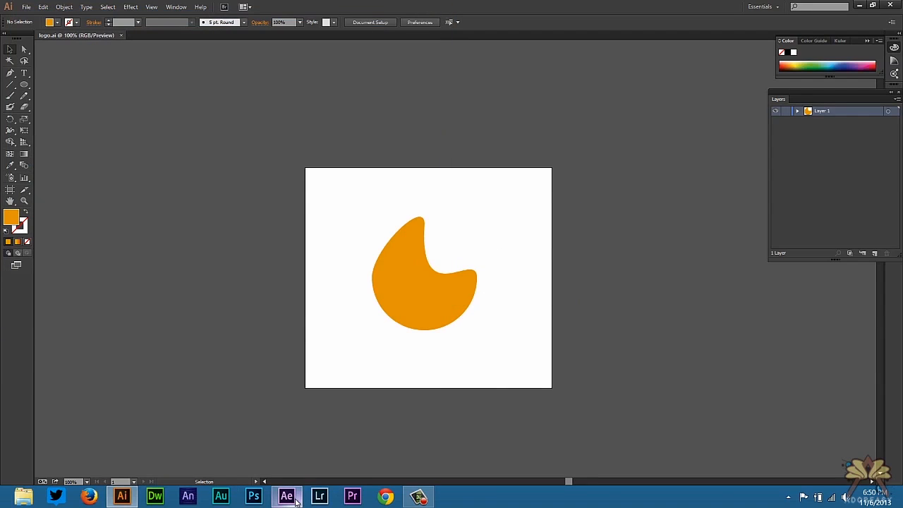
# Create Comp 1 in After Effects with default settings and the logo.ai layer in it.
pyautogui.click(286, 497)
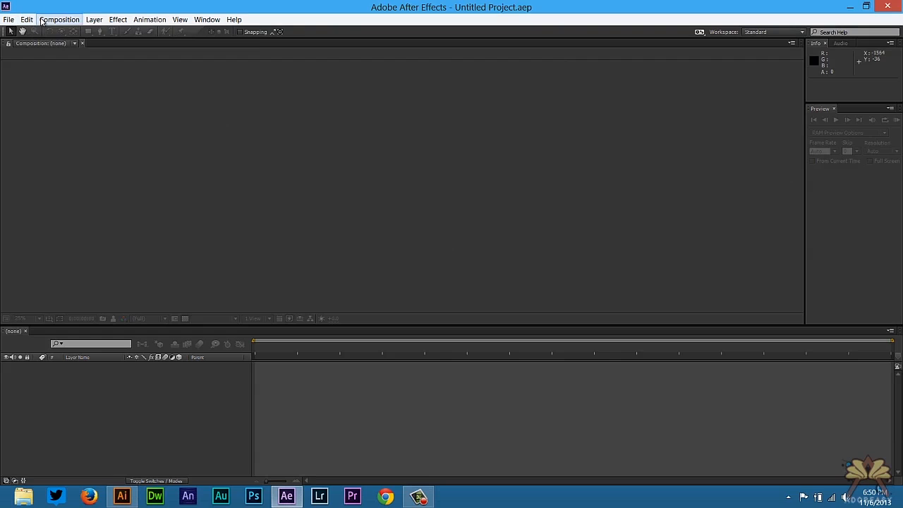
pyautogui.click(59, 20)
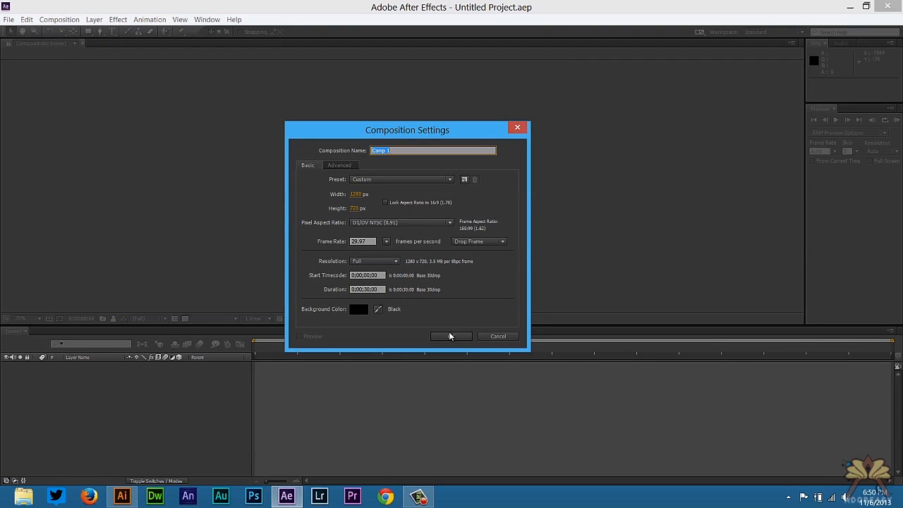
pyautogui.click(9, 19)
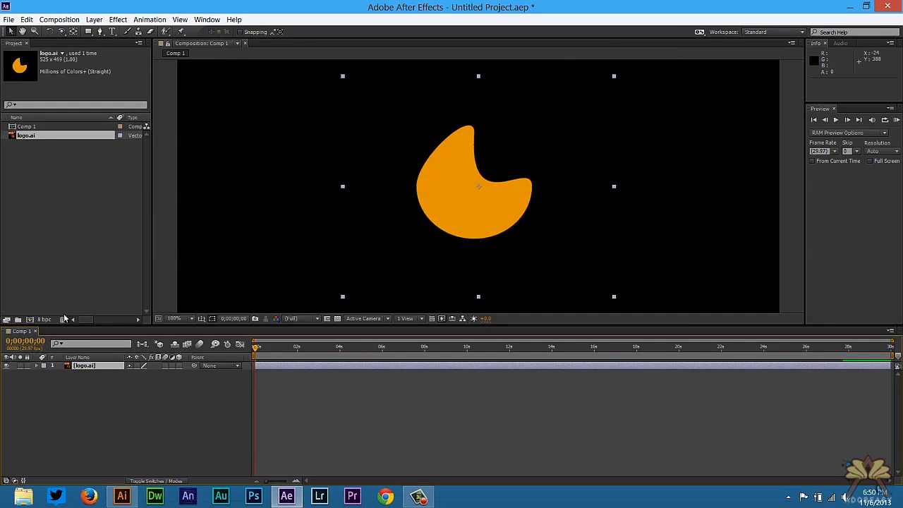
# Turn logo.ai into a 'logo Outlines' shape layer and switch the comp to Ray-traced 3D at Draft quality.
pyautogui.rightClick(85, 365)
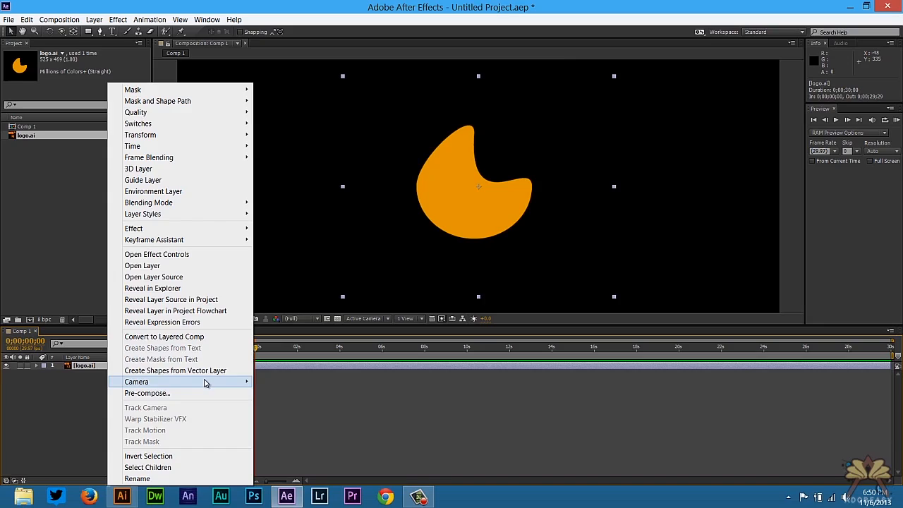
pyautogui.click(174, 370)
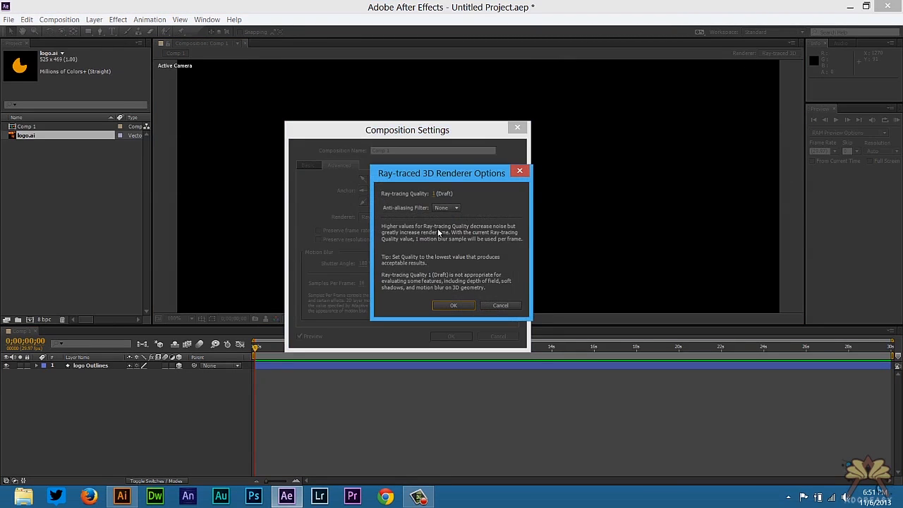
pyautogui.moveTo(485, 240)
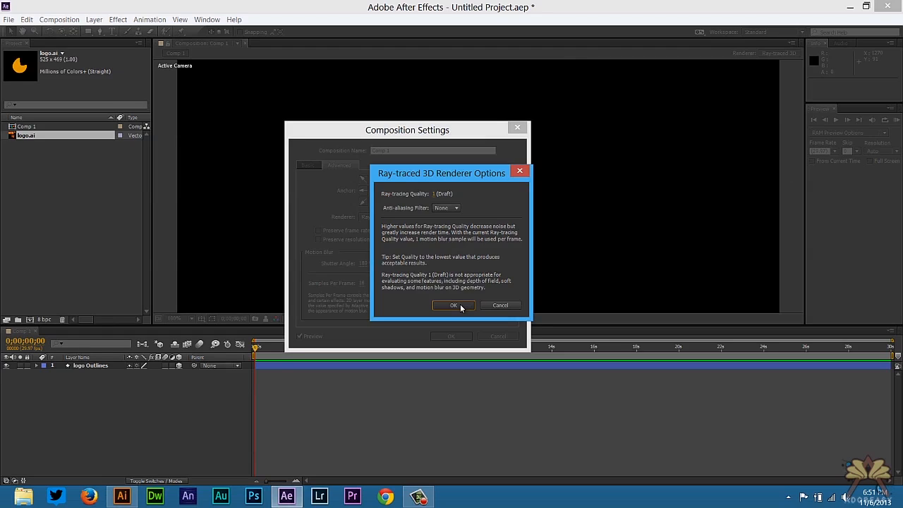
pyautogui.click(455, 304)
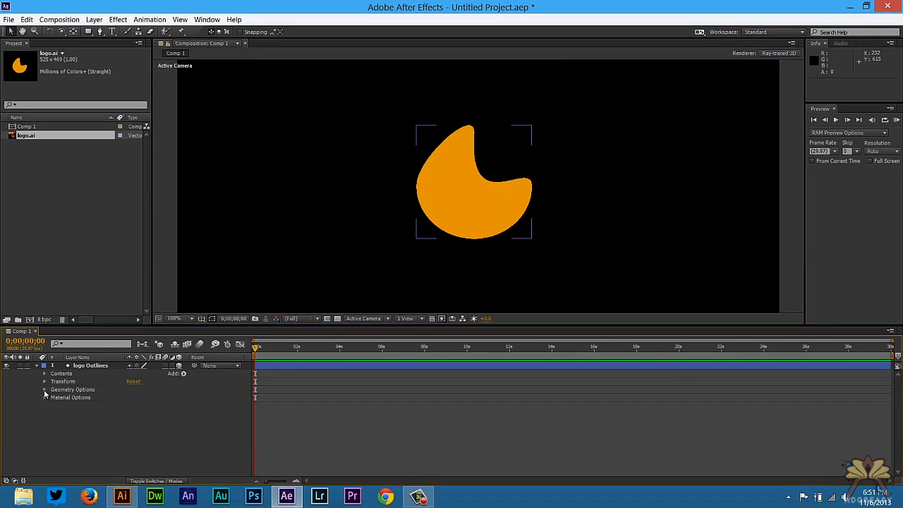
# Under Geometry Options, give the logo a Concave bevel style and adjust its bevel depth.
pyautogui.click(45, 389)
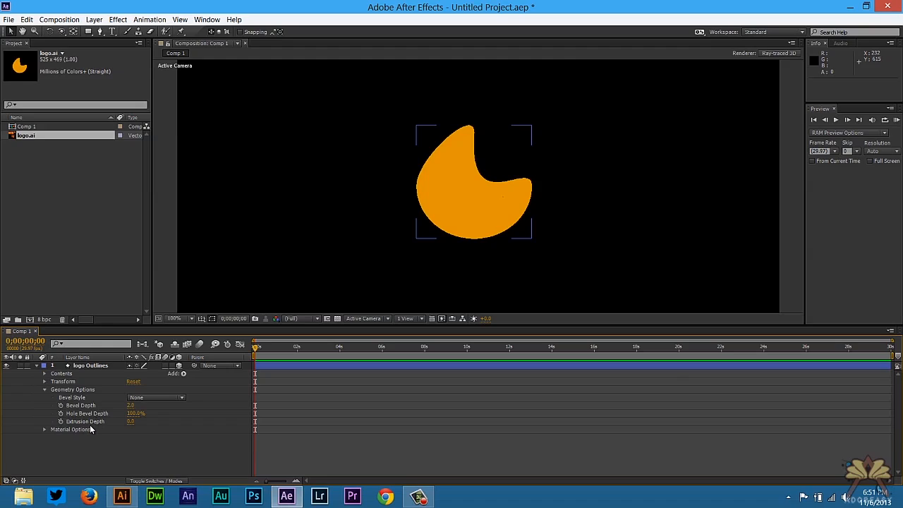
pyautogui.click(155, 396)
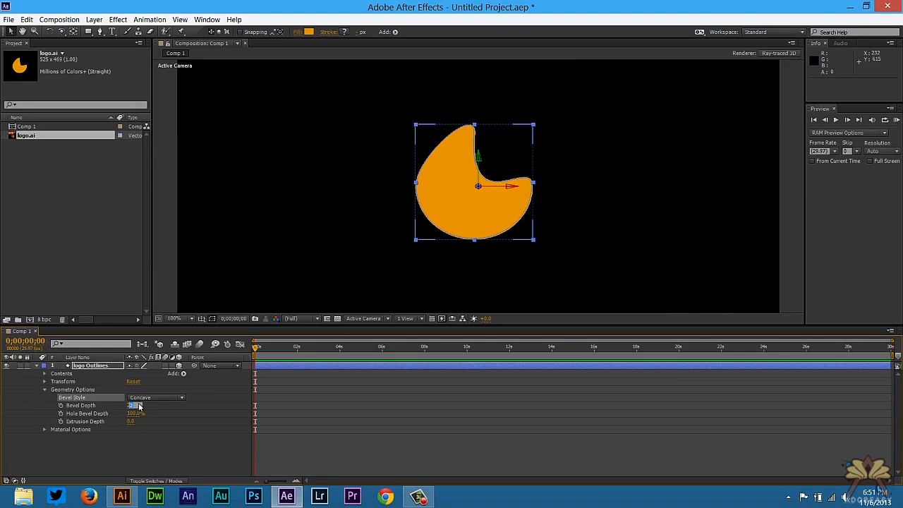
pyautogui.click(135, 406)
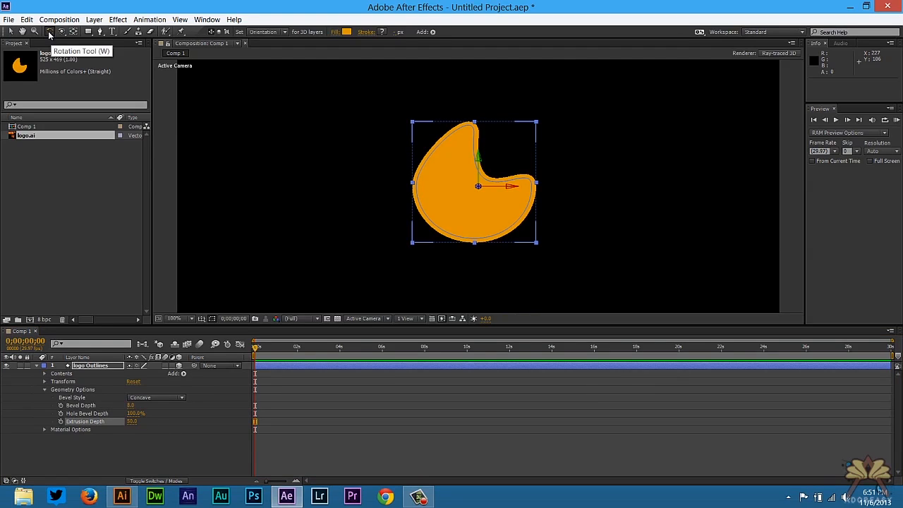
# Rotate the 3D logo layer with the Rotation tool so it sits tilted in the comp.
pyautogui.moveTo(476, 183); pyautogui.dragTo(507, 219)
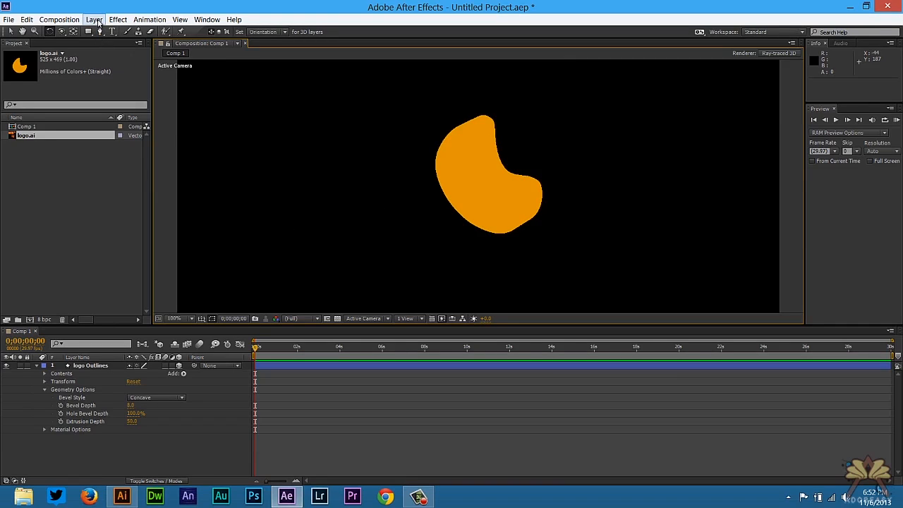
# Add an Ambient light and then a Point light to the composition.
pyautogui.click(93, 19)
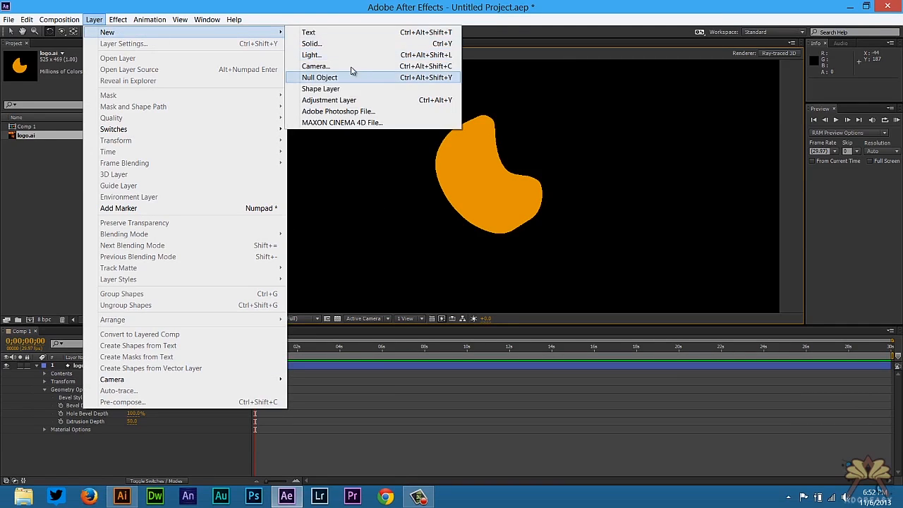
pyautogui.click(312, 53)
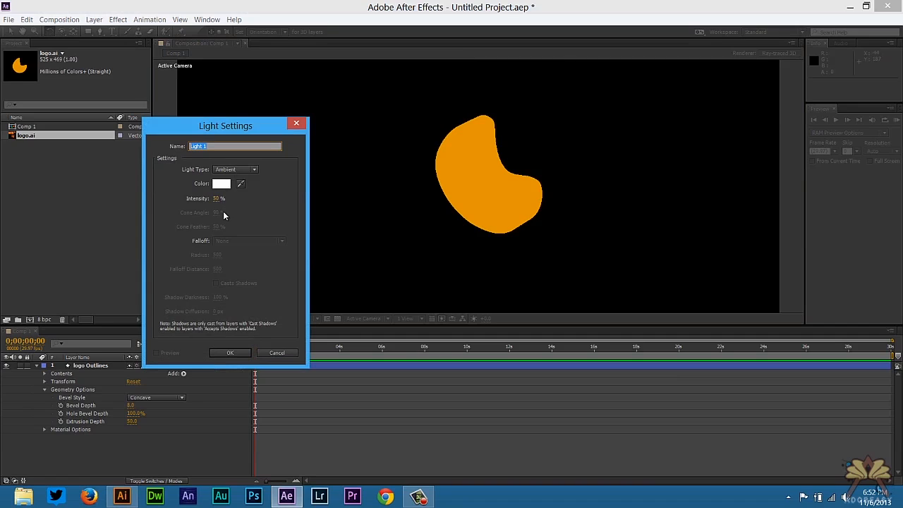
pyautogui.click(229, 353)
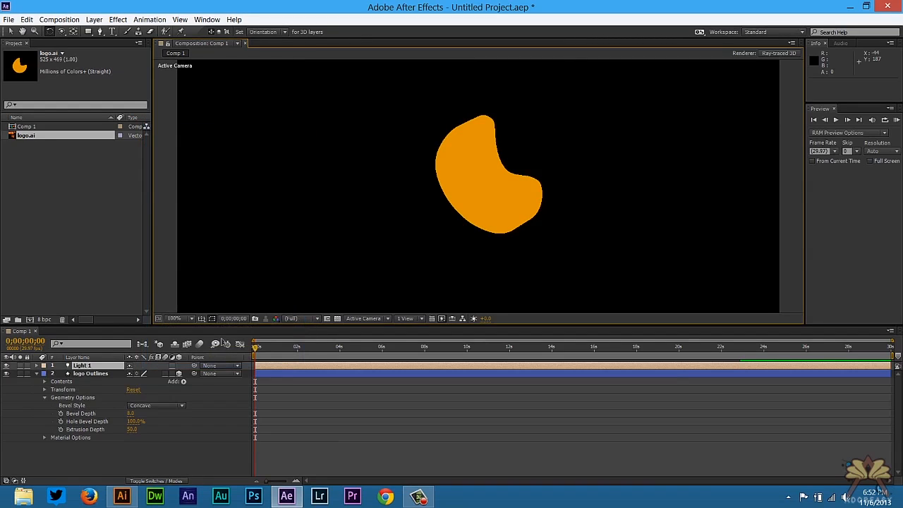
pyautogui.click(93, 20)
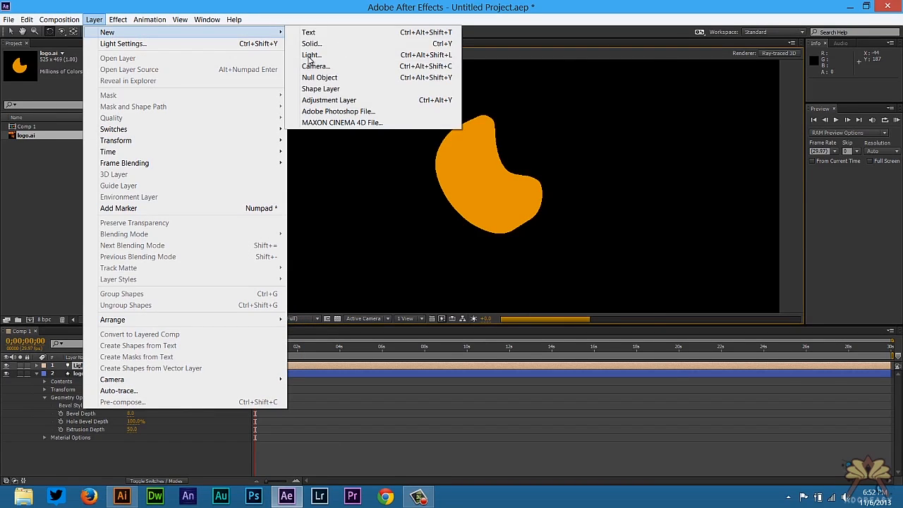
pyautogui.click(310, 54)
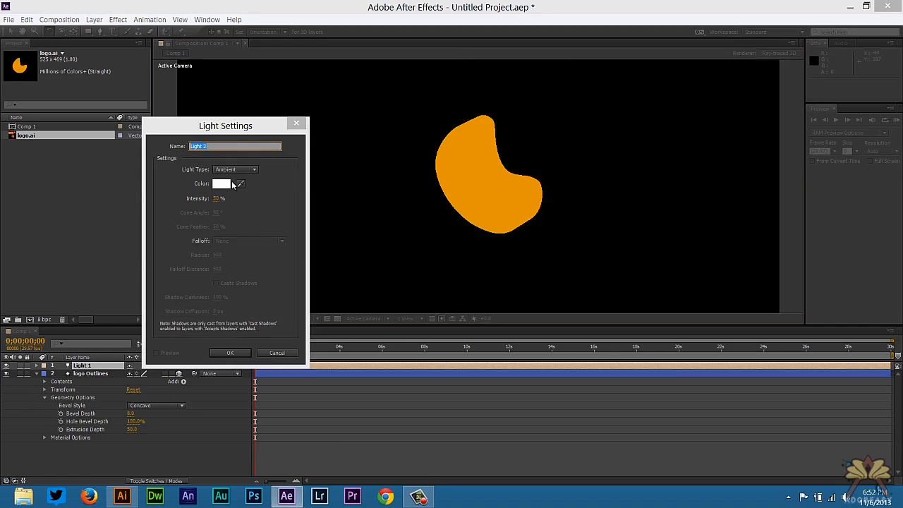
pyautogui.click(234, 170)
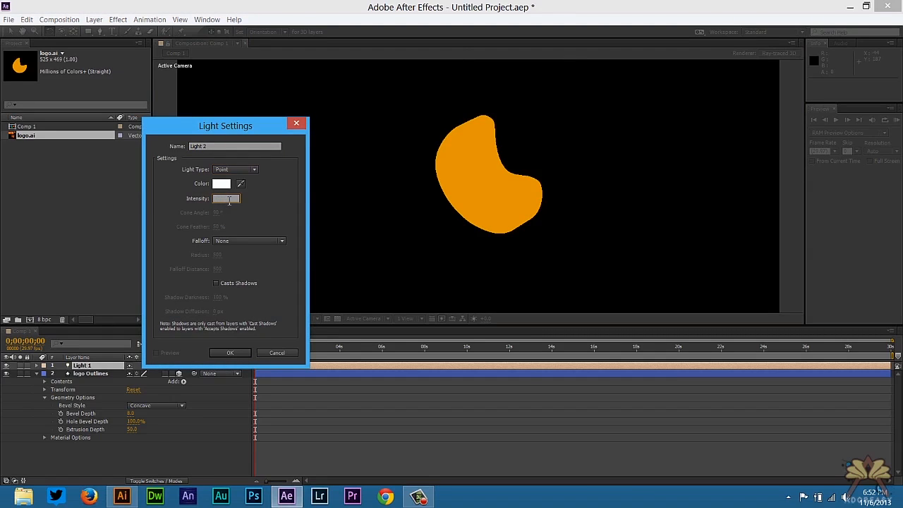
pyautogui.click(230, 352)
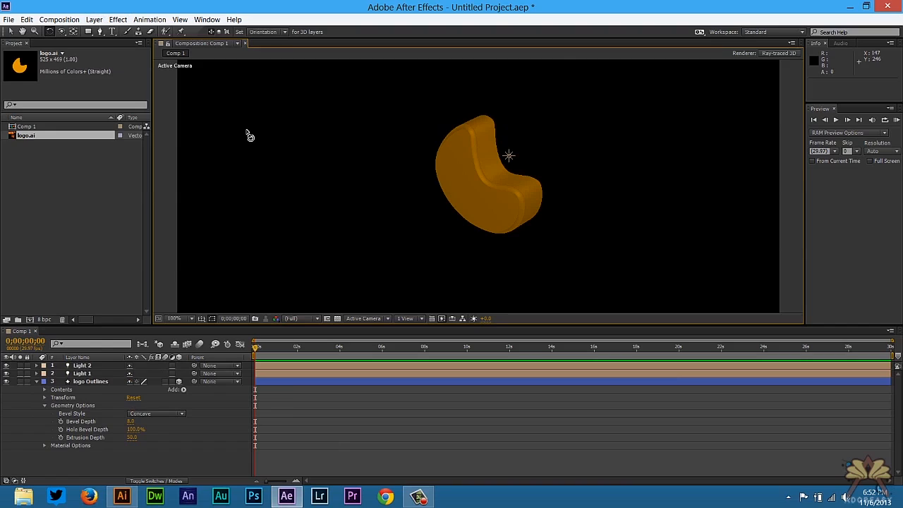
# Add a third light set to Spot type.
pyautogui.click(93, 20)
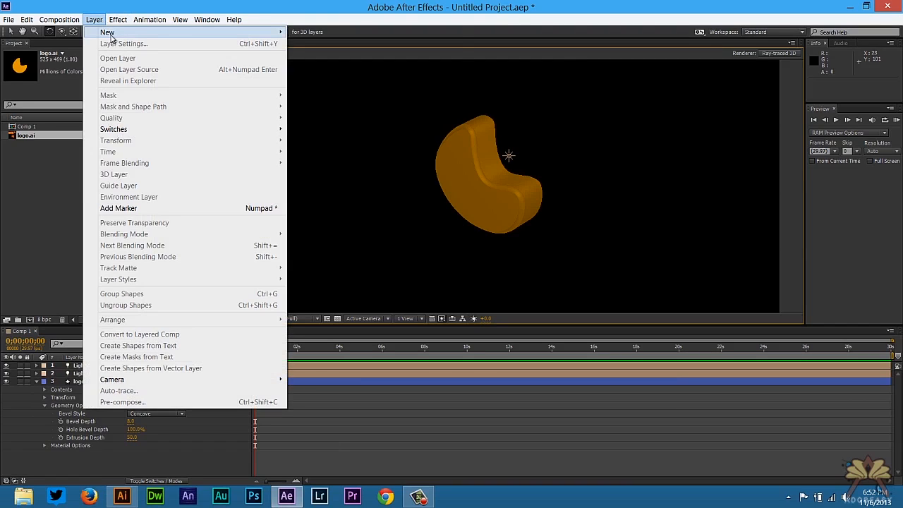
pyautogui.click(113, 33)
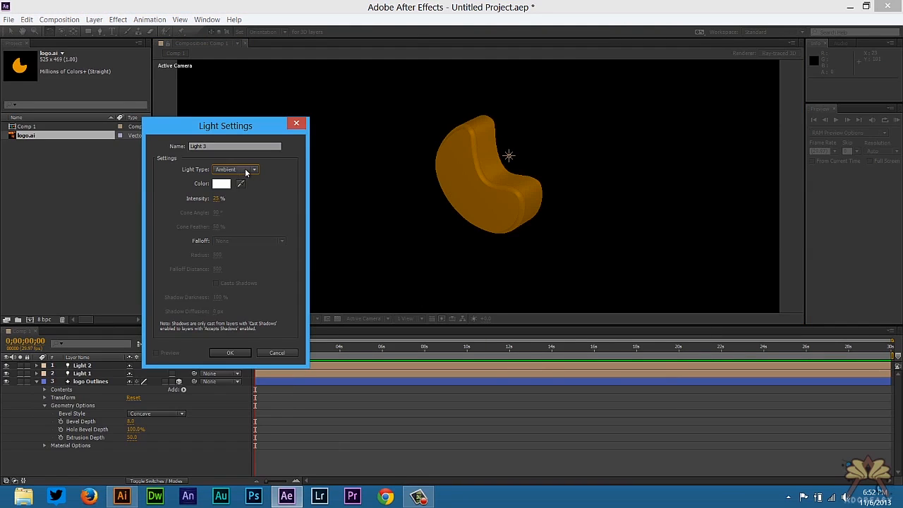
pyautogui.click(235, 169)
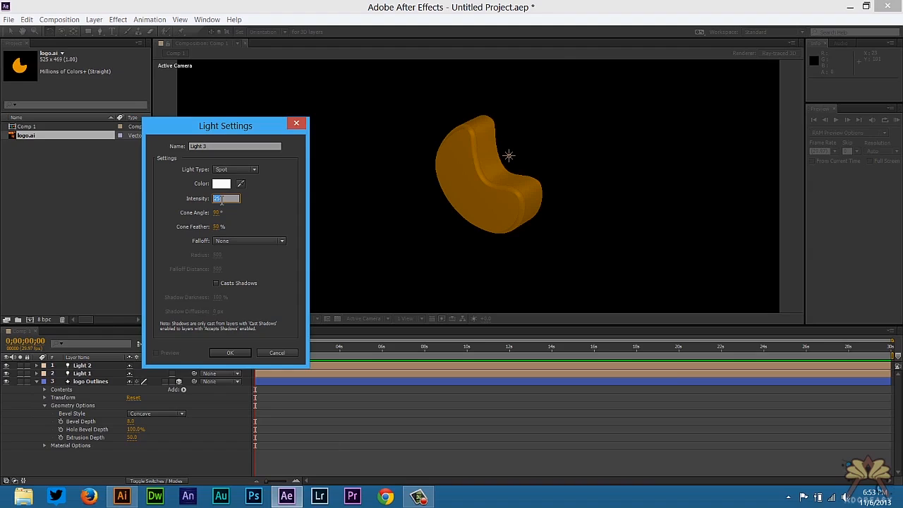
pyautogui.click(230, 353)
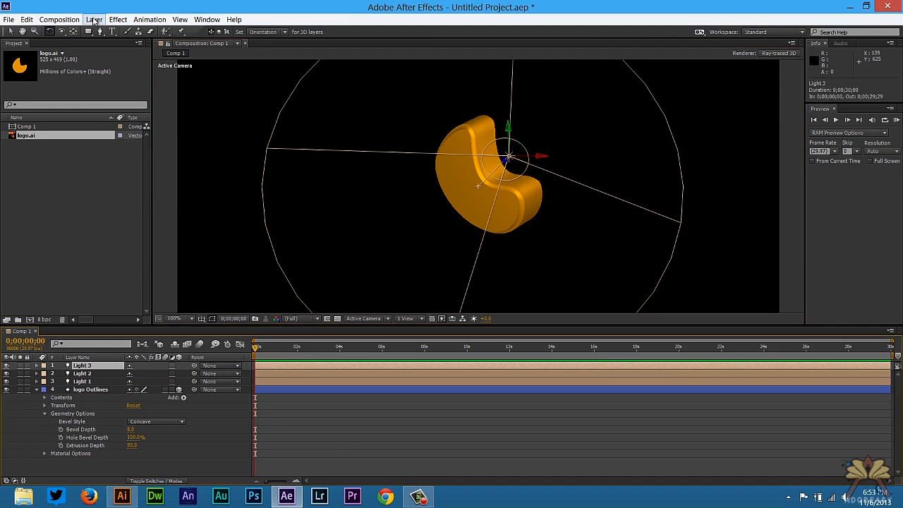
# Add Camera 1 with default Camera Settings and reveal the logo layer's Geometry Options.
pyautogui.click(93, 20)
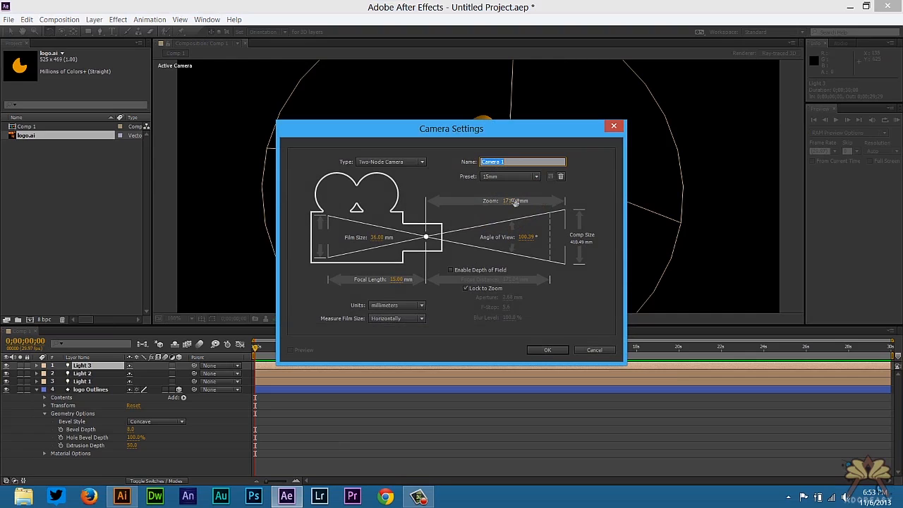
pyautogui.click(547, 350)
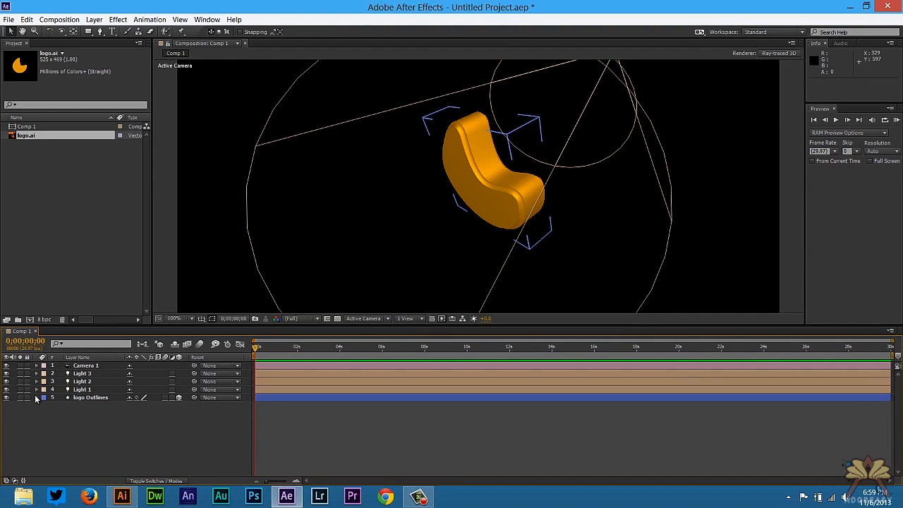
pyautogui.click(37, 398)
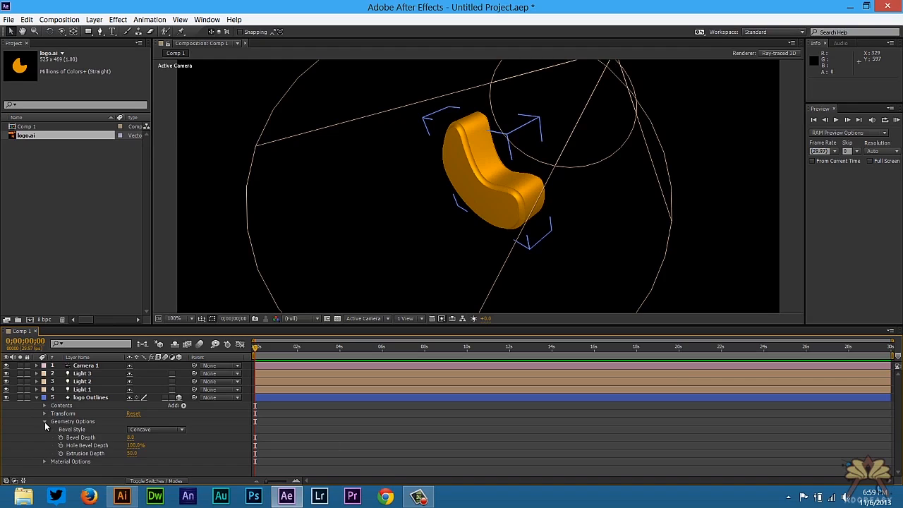